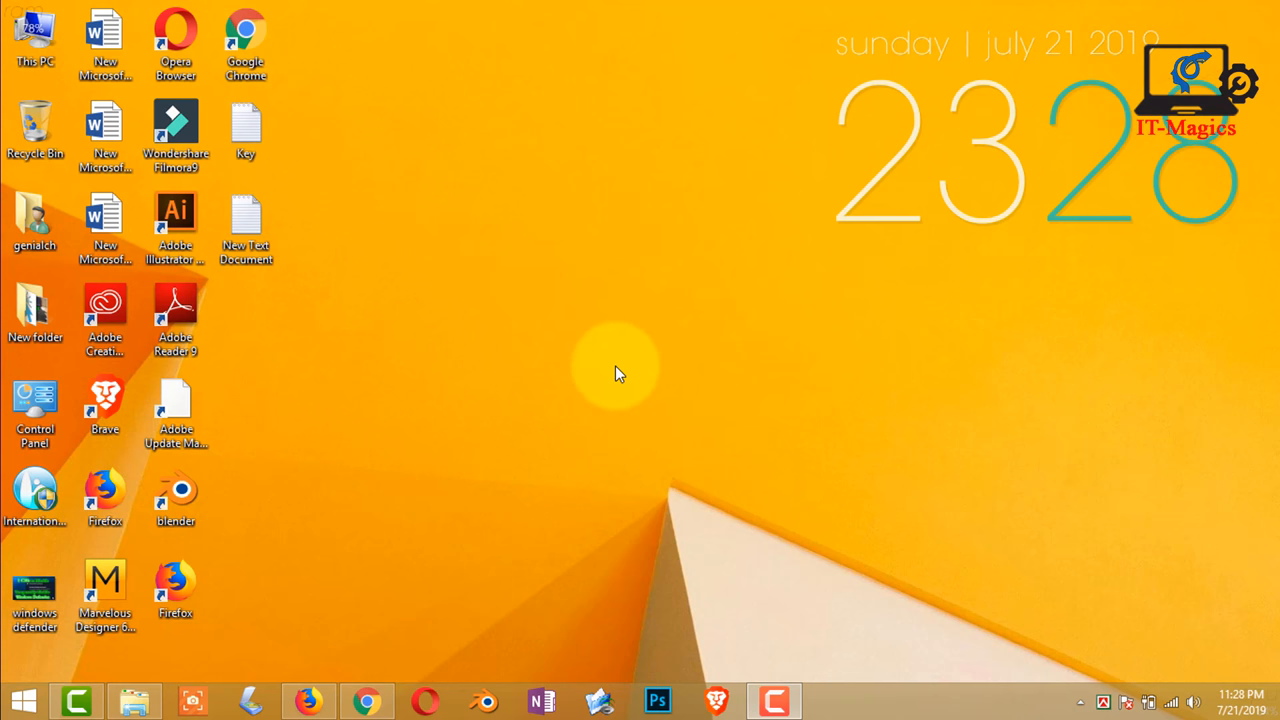
pyautogui.moveTo(487, 492)
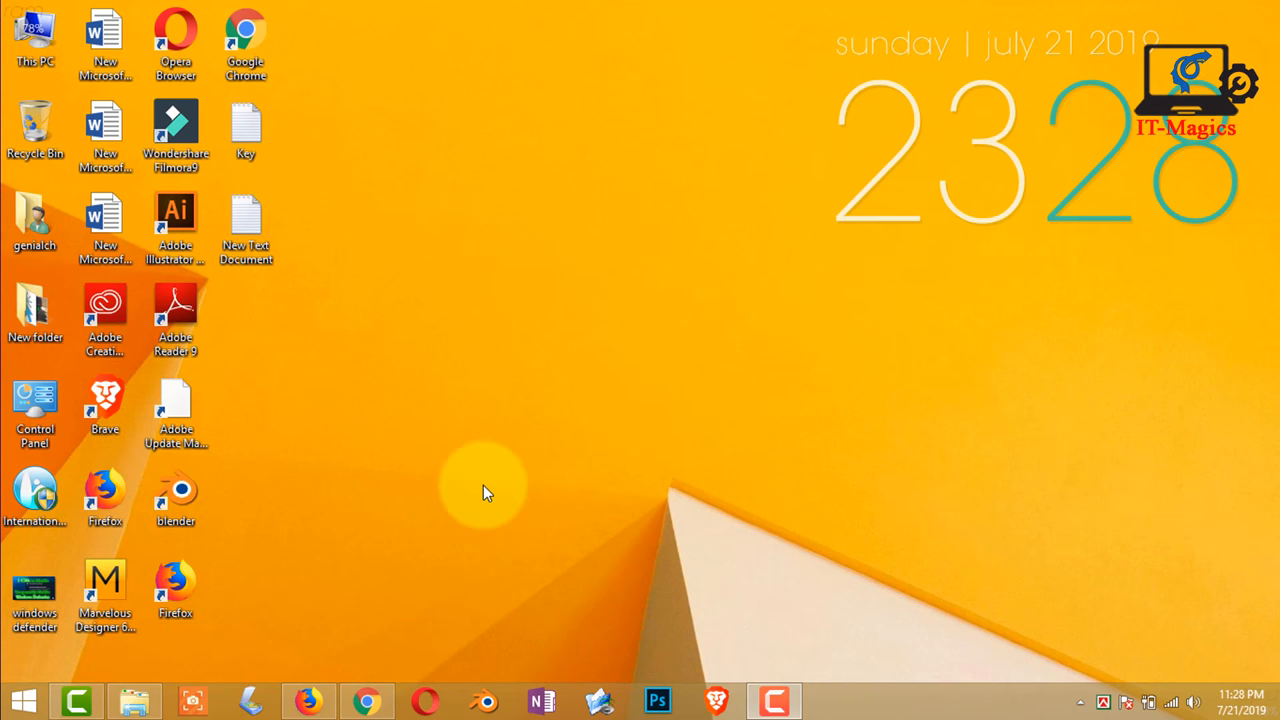
# Step: Search 'translate' in Chrome and go to the Google Translate site
pyautogui.click(366, 700)
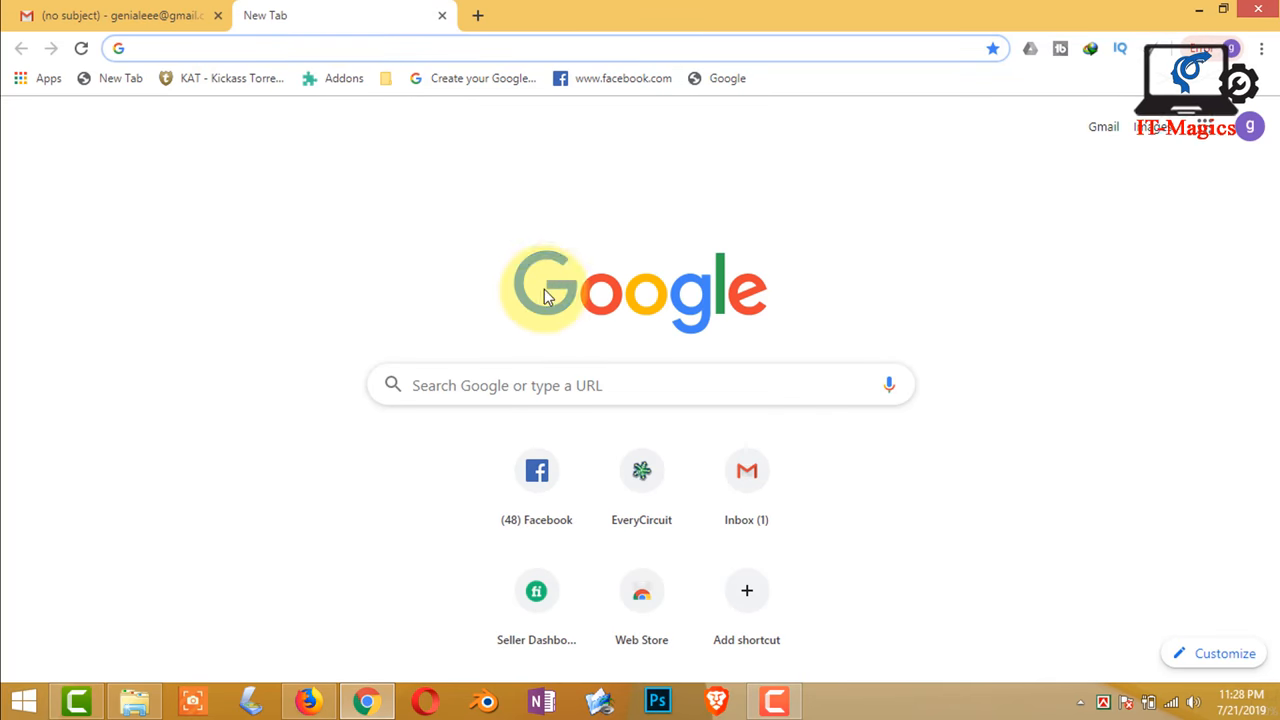
pyautogui.moveTo(327, 44)
pyautogui.write('t')
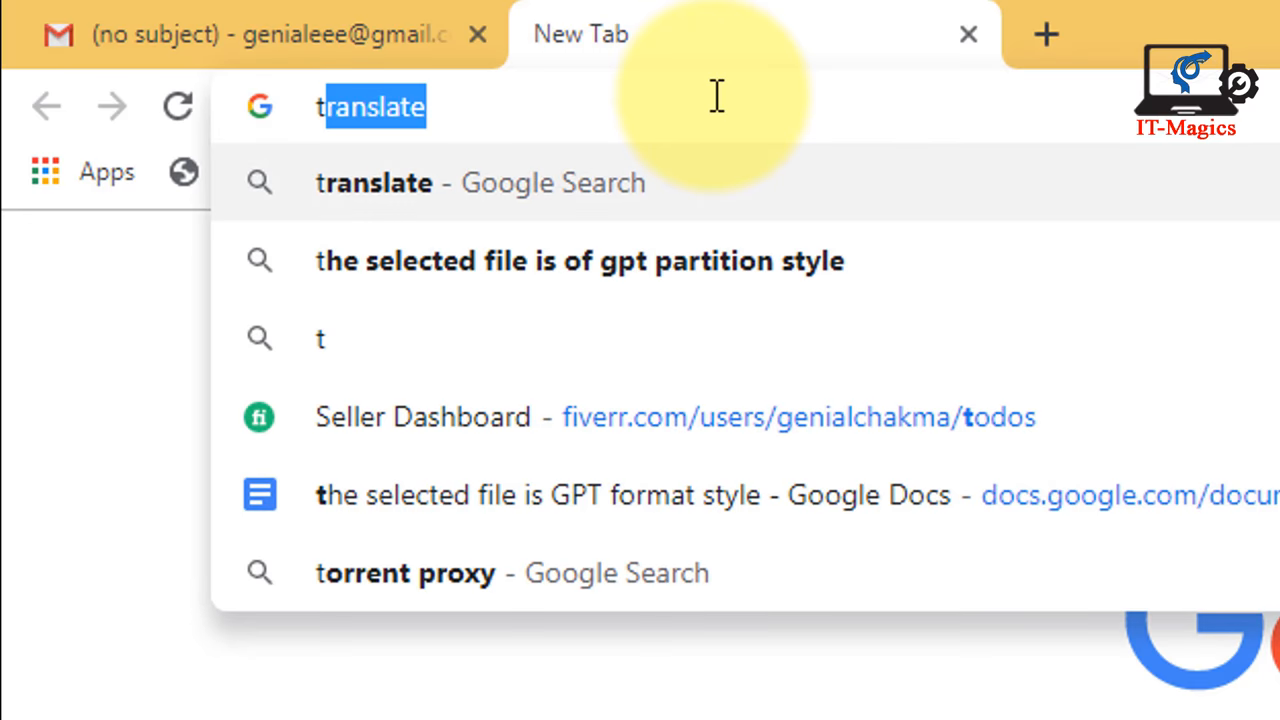
pyautogui.write('ran')
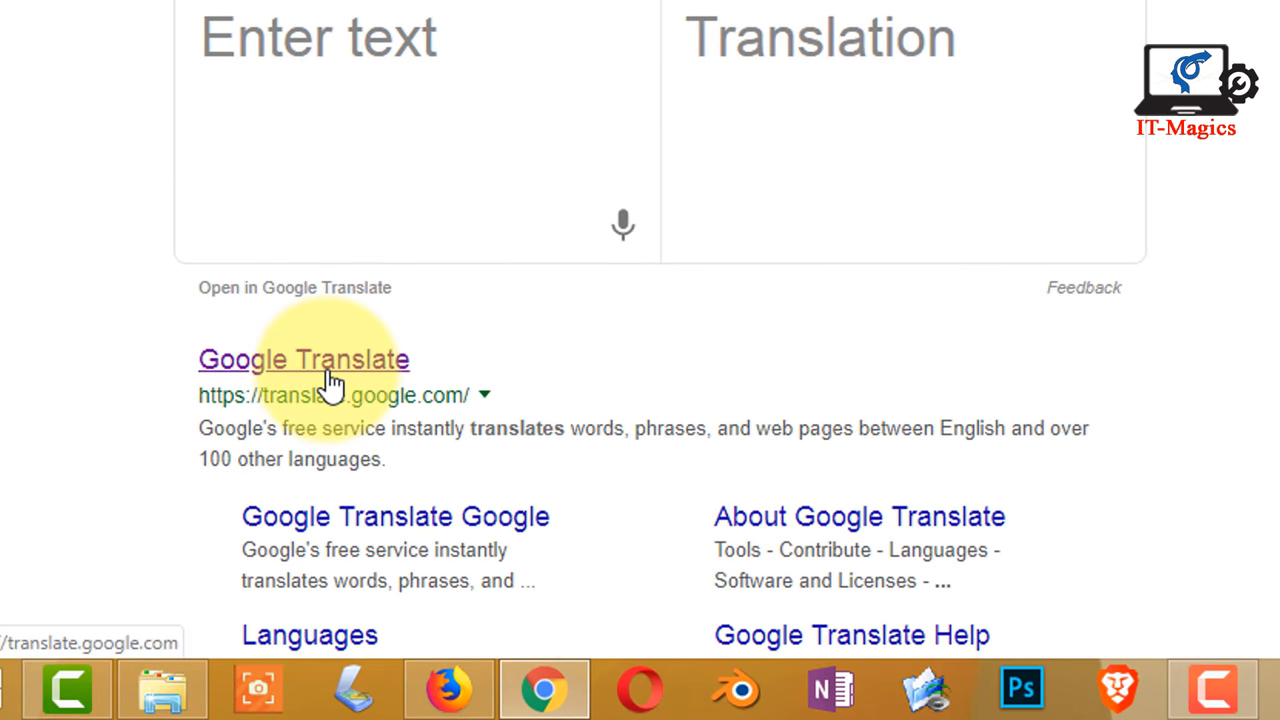
pyautogui.moveTo(370, 420)
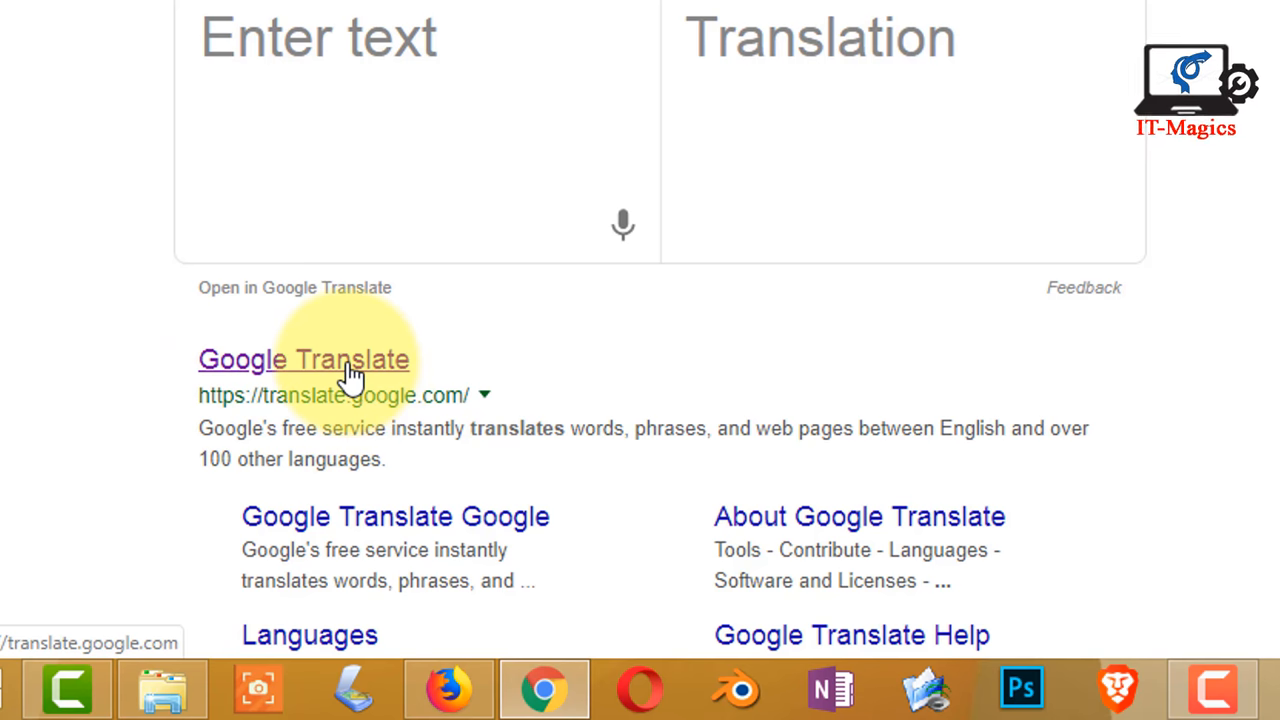
pyautogui.click(303, 359)
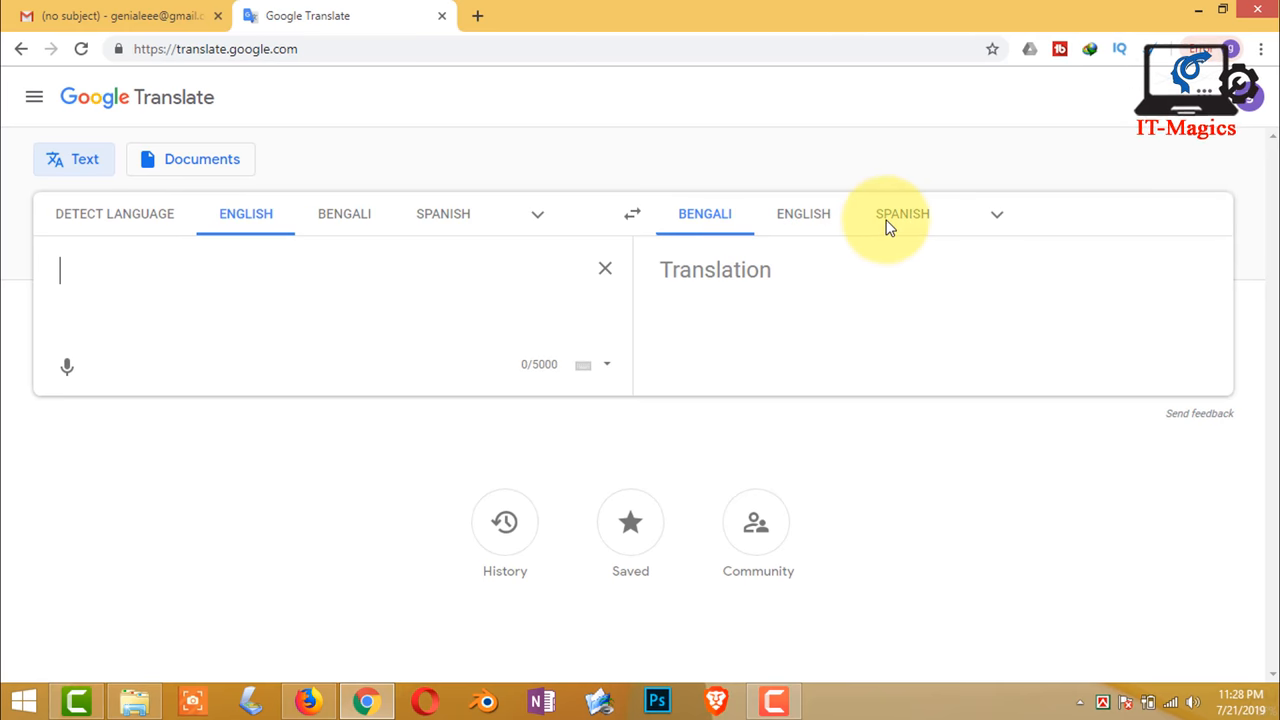
# Step: Set Spanish as target and enter 'thanks for view my video' for translation
pyautogui.click(901, 213)
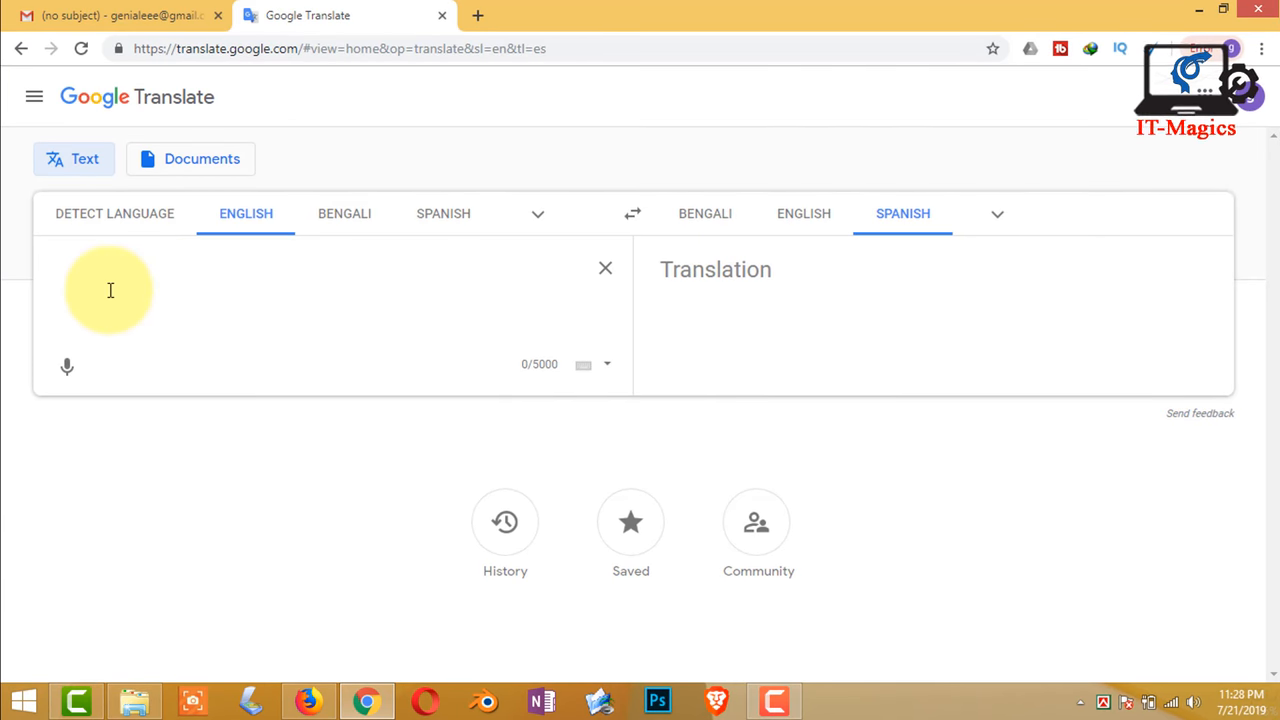
pyautogui.write('t')
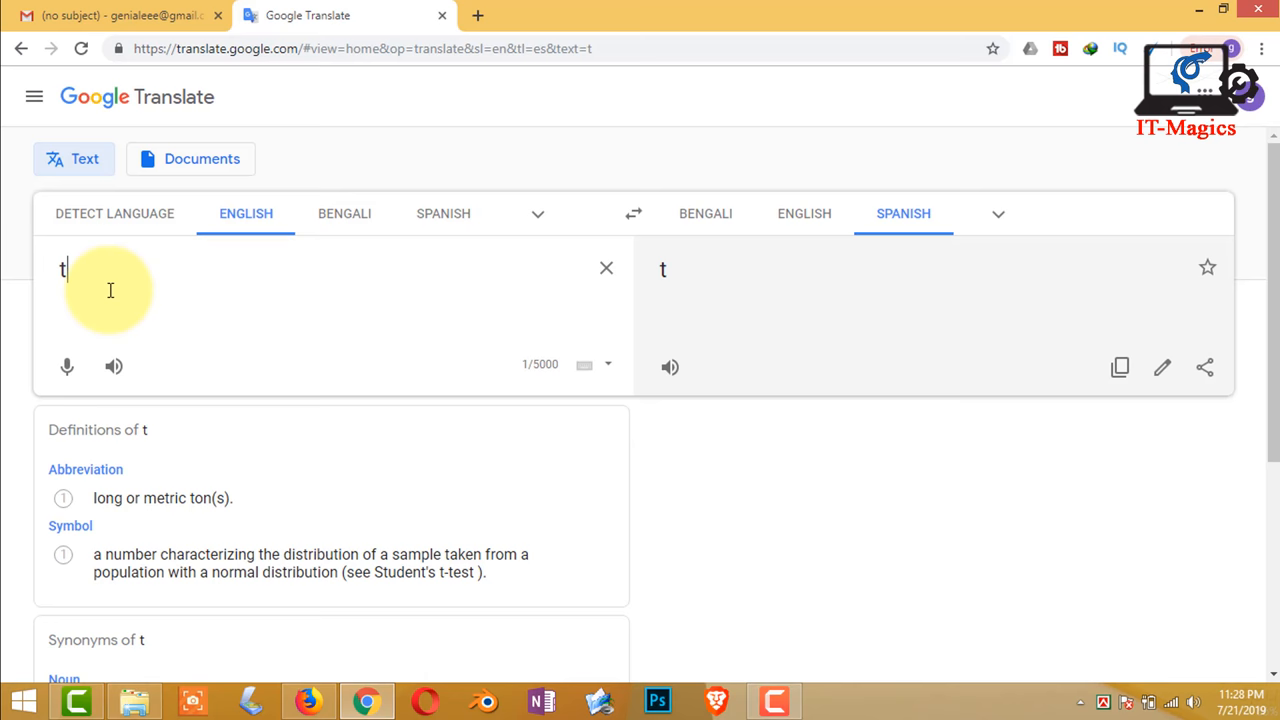
pyautogui.write('hanks for')
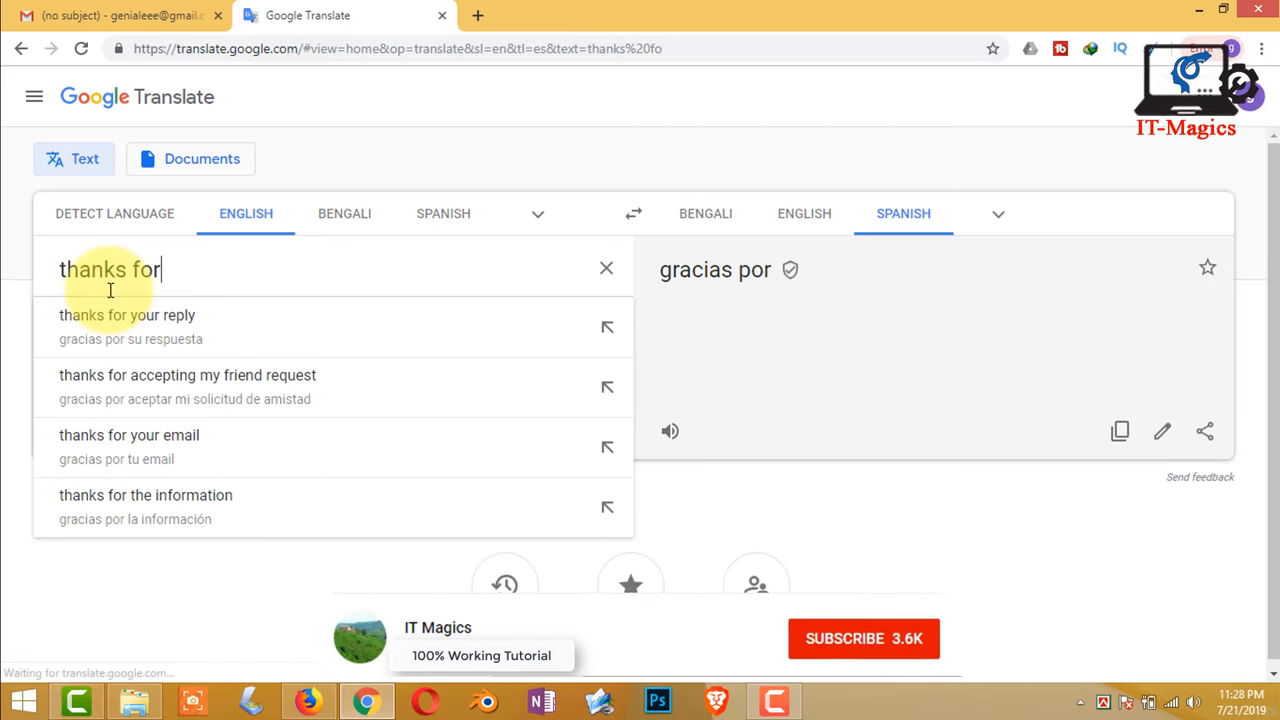
pyautogui.write('v')
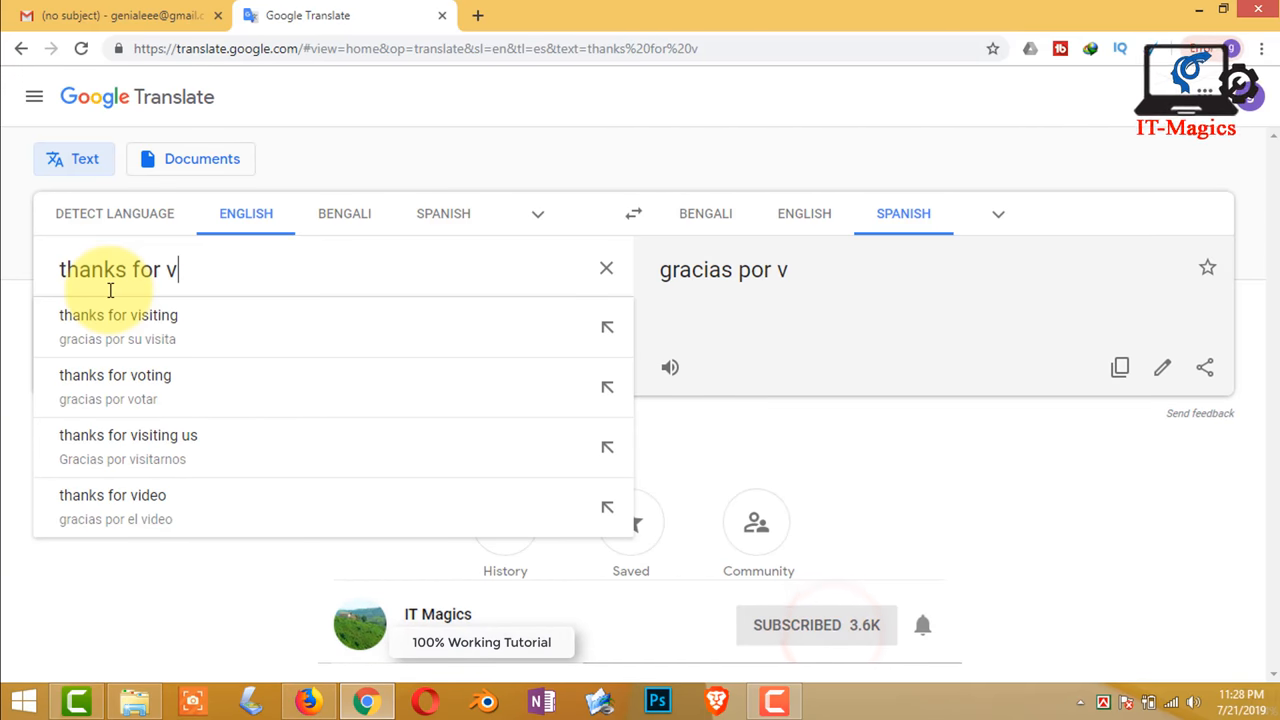
pyautogui.write('iew')
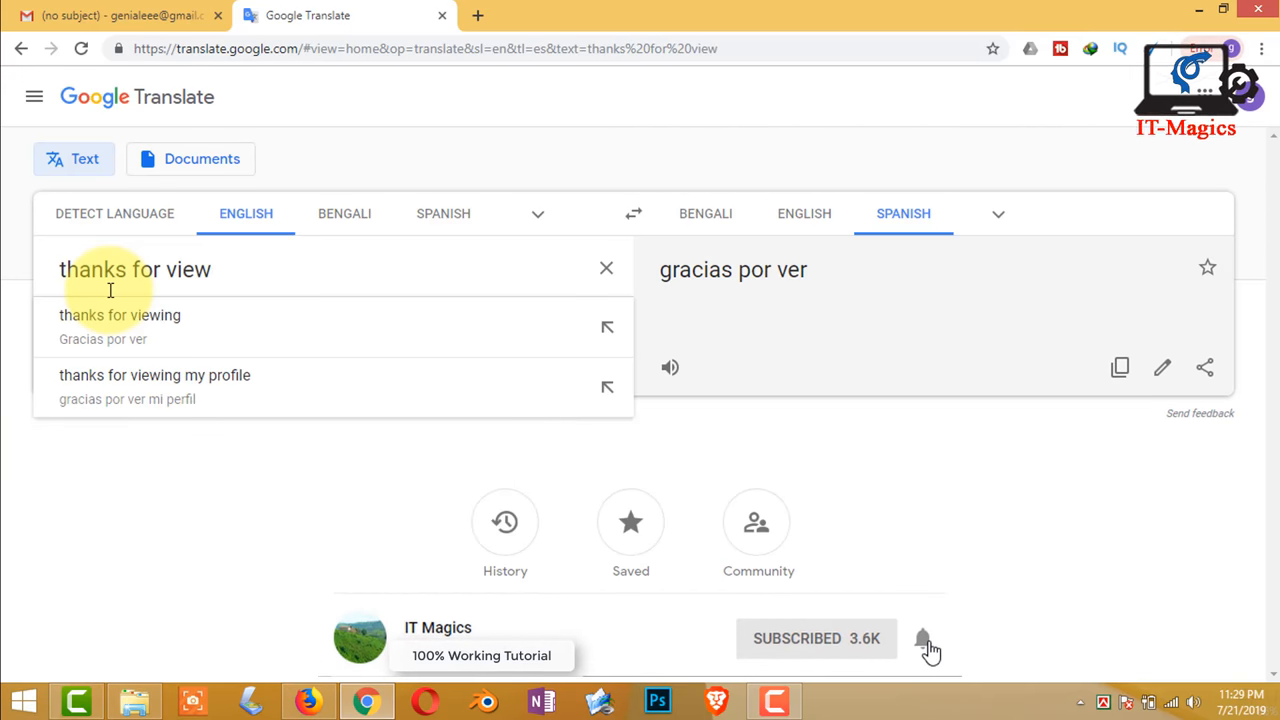
pyautogui.write('my')
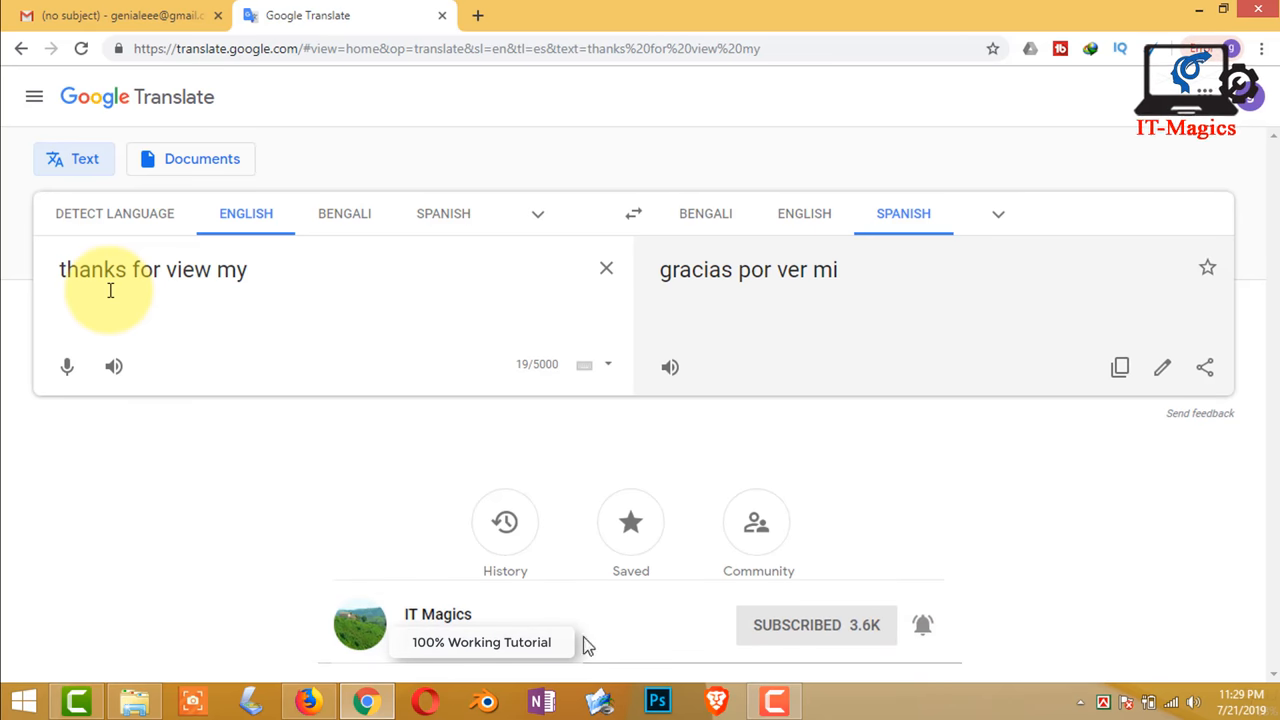
pyautogui.write('v')
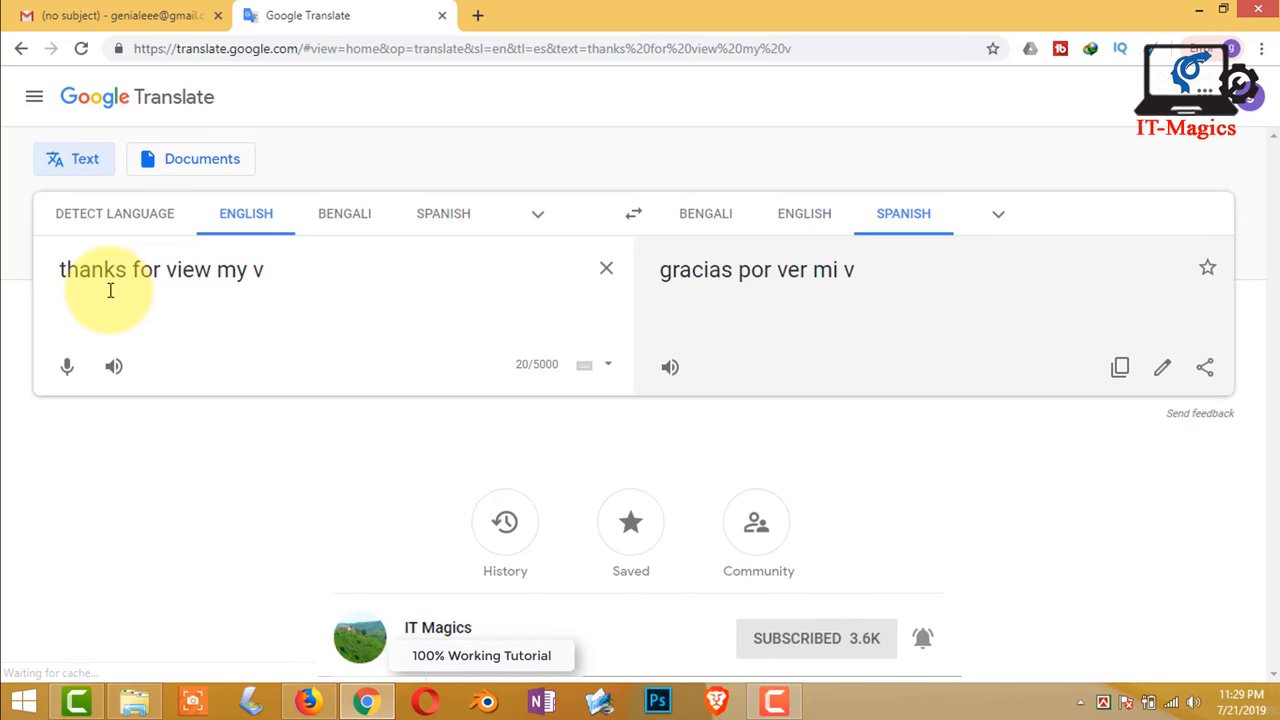
pyautogui.write('ideo')
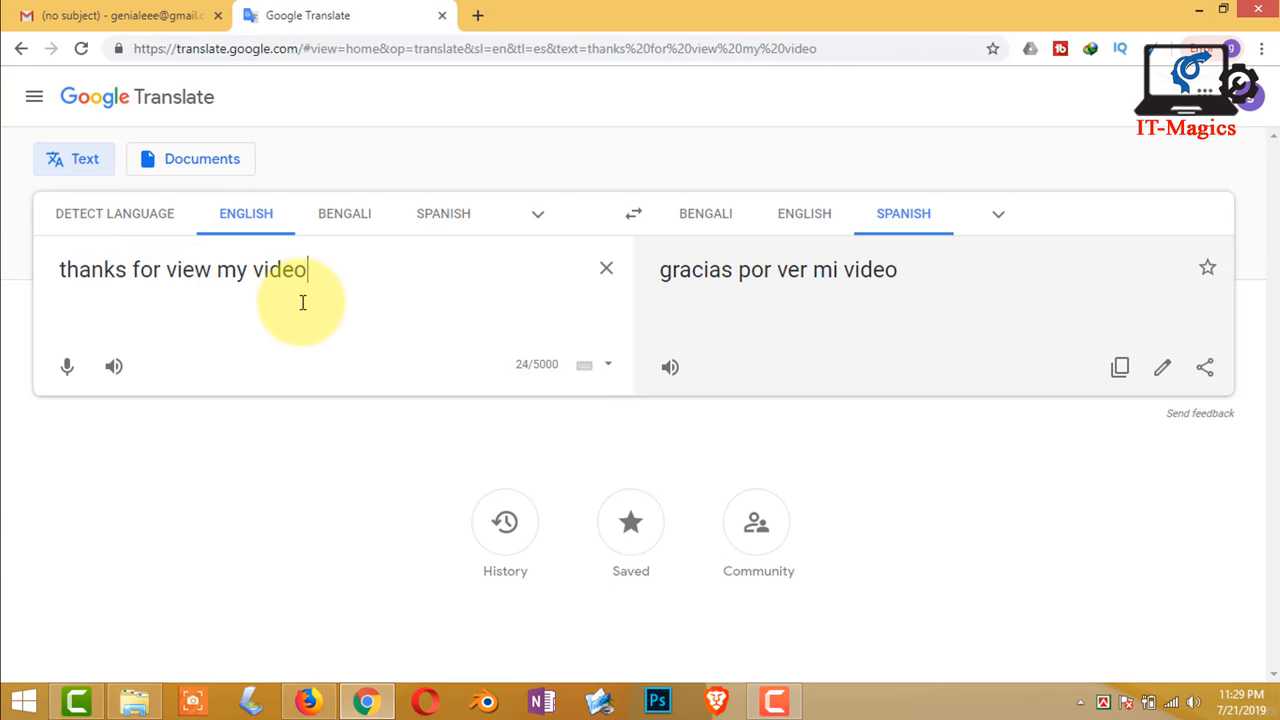
pyautogui.moveTo(283, 350)
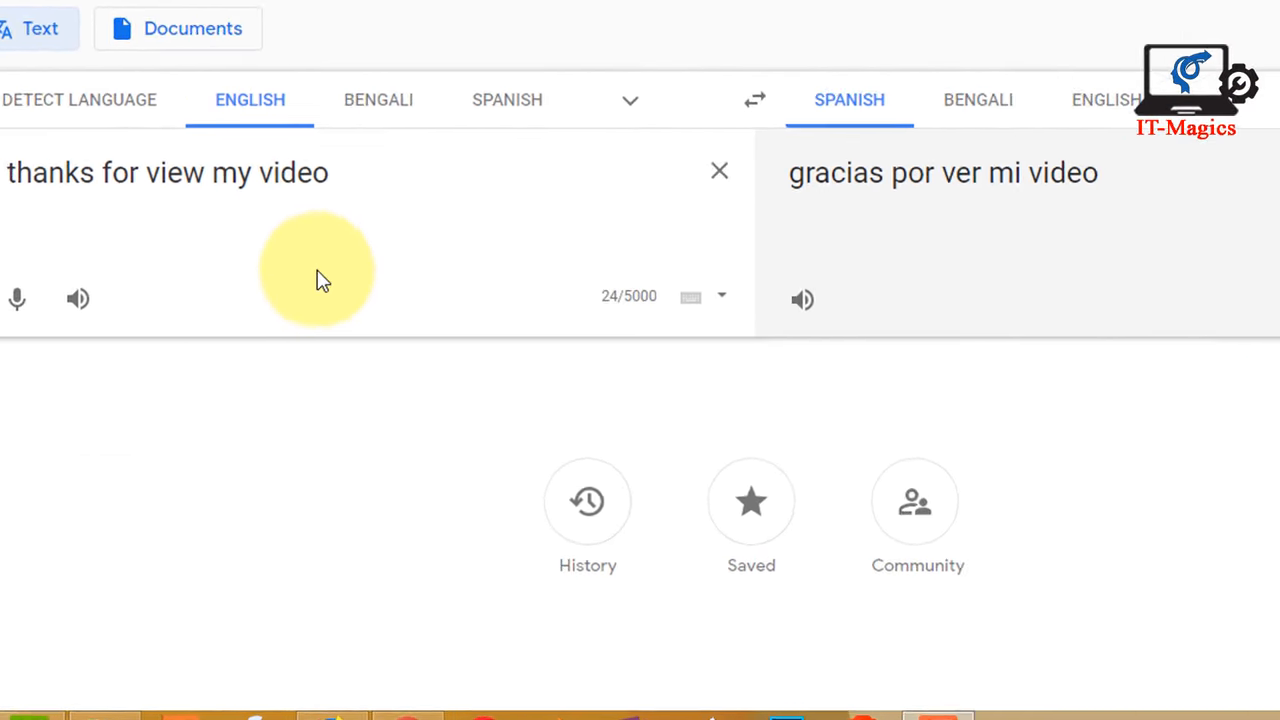
# Step: Inspect the Translate page and switch DevTools to the Network panel
pyautogui.rightClick(315, 275)
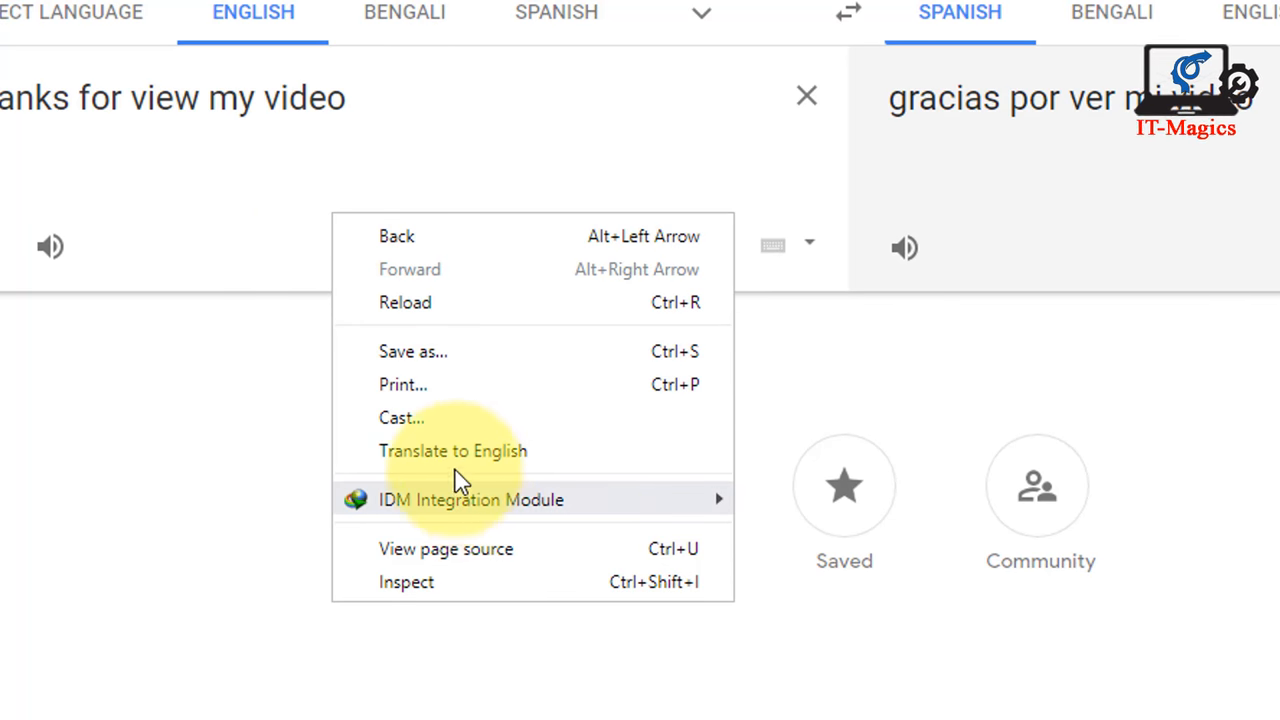
pyautogui.moveTo(480, 600)
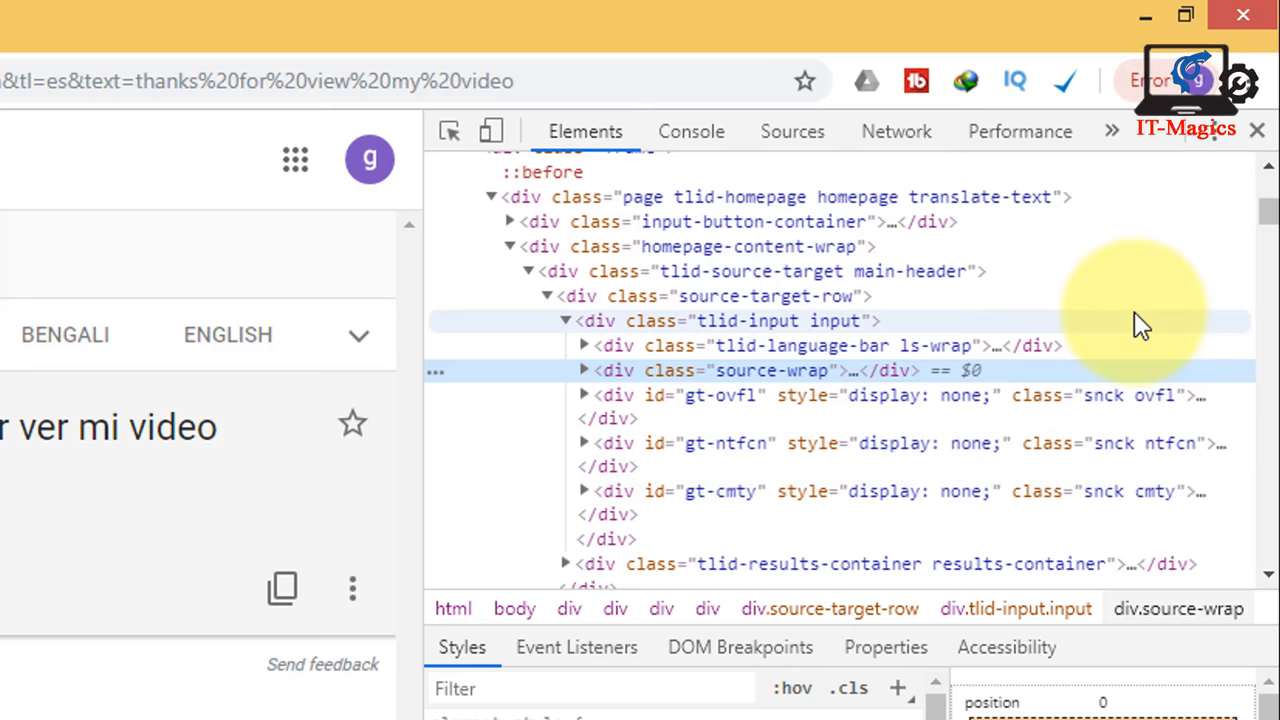
pyautogui.moveTo(850, 155)
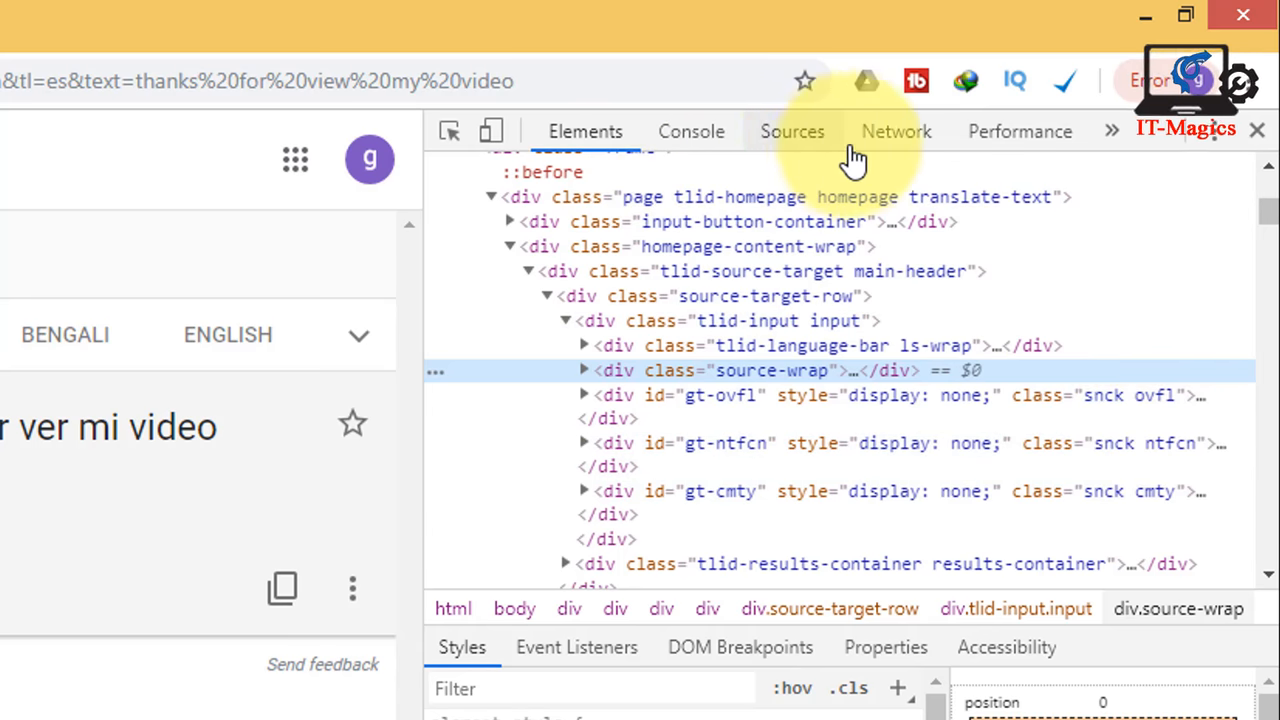
pyautogui.click(895, 131)
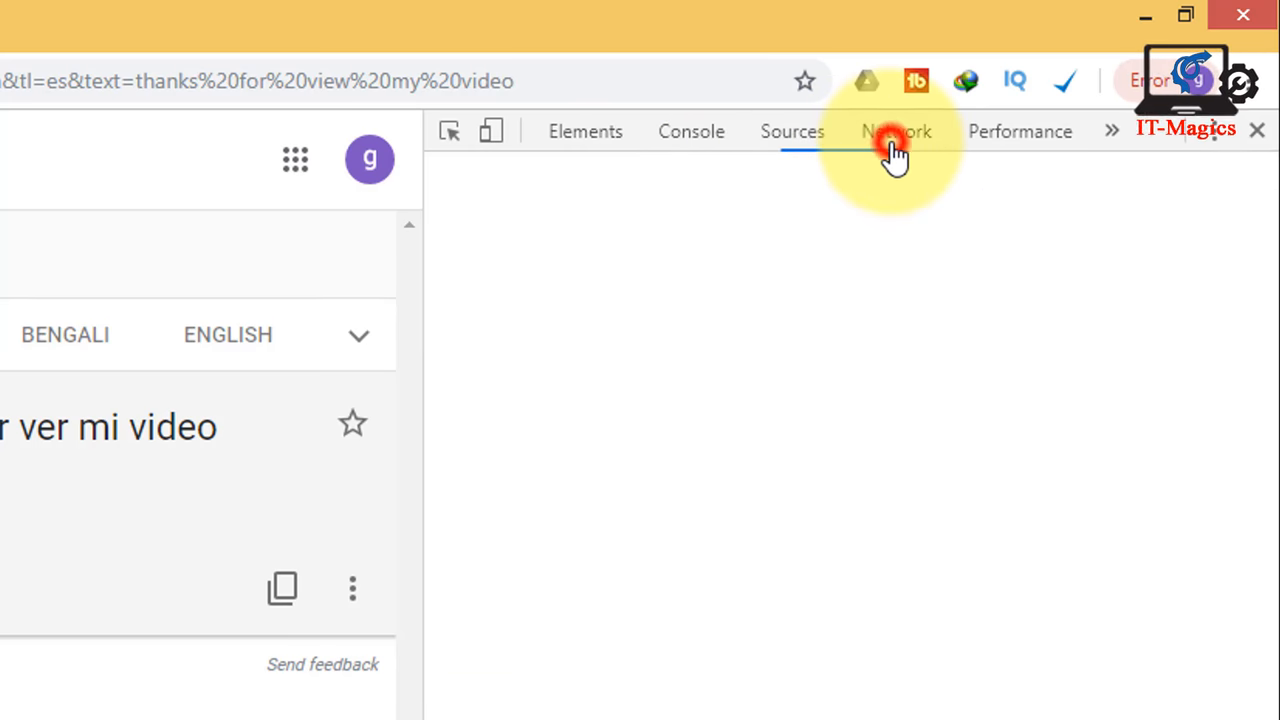
pyautogui.click(895, 131)
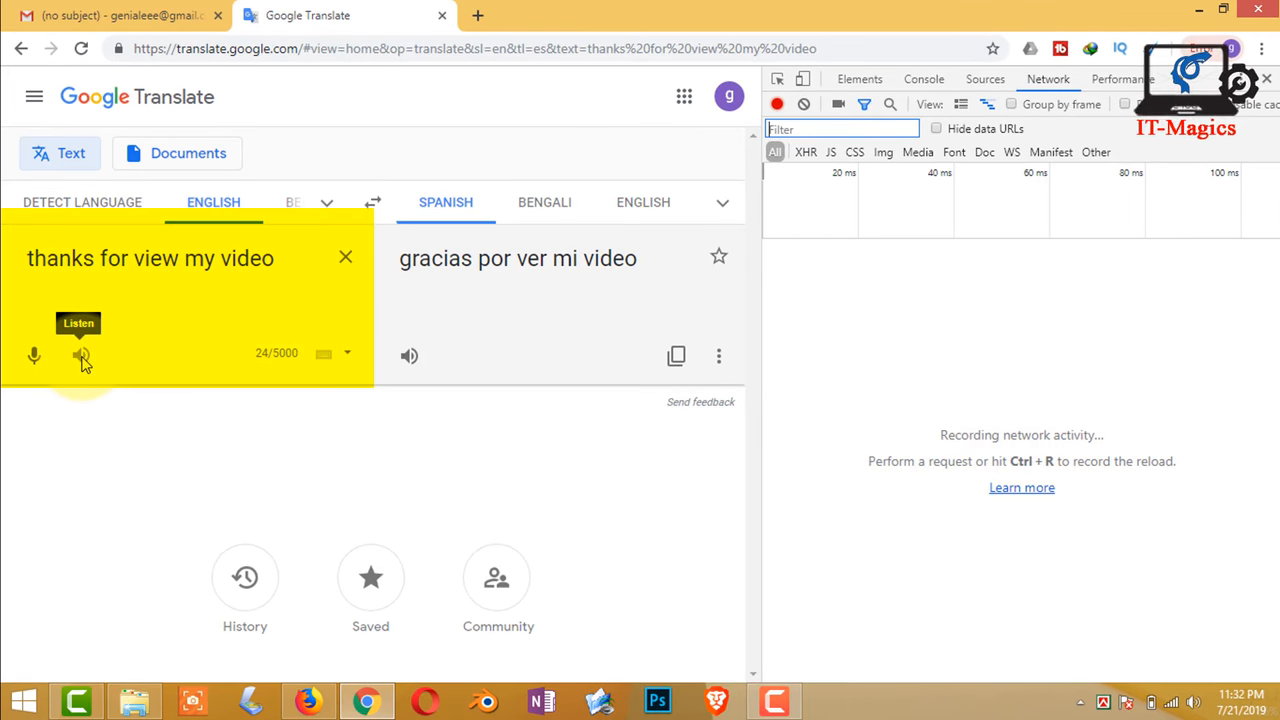
# Step: Play the English phrase, then open the translate_tts request in a new tab
pyautogui.click(33, 355)
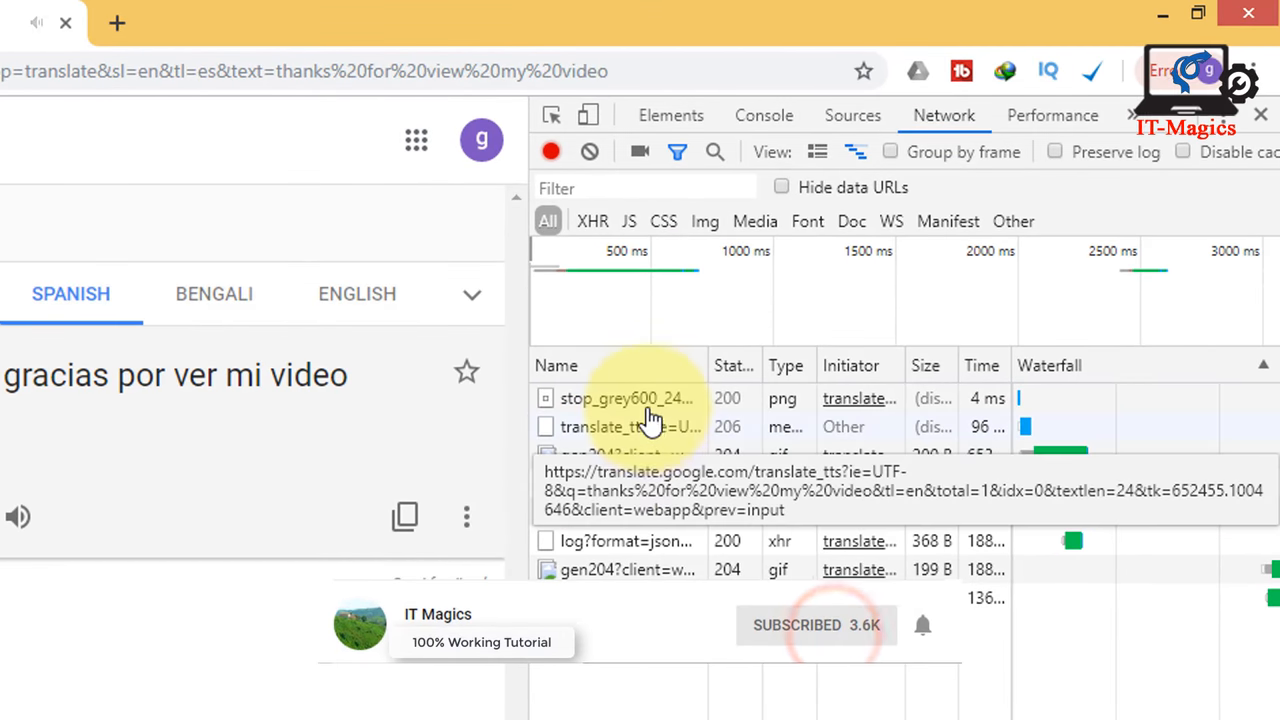
pyautogui.click(620, 426)
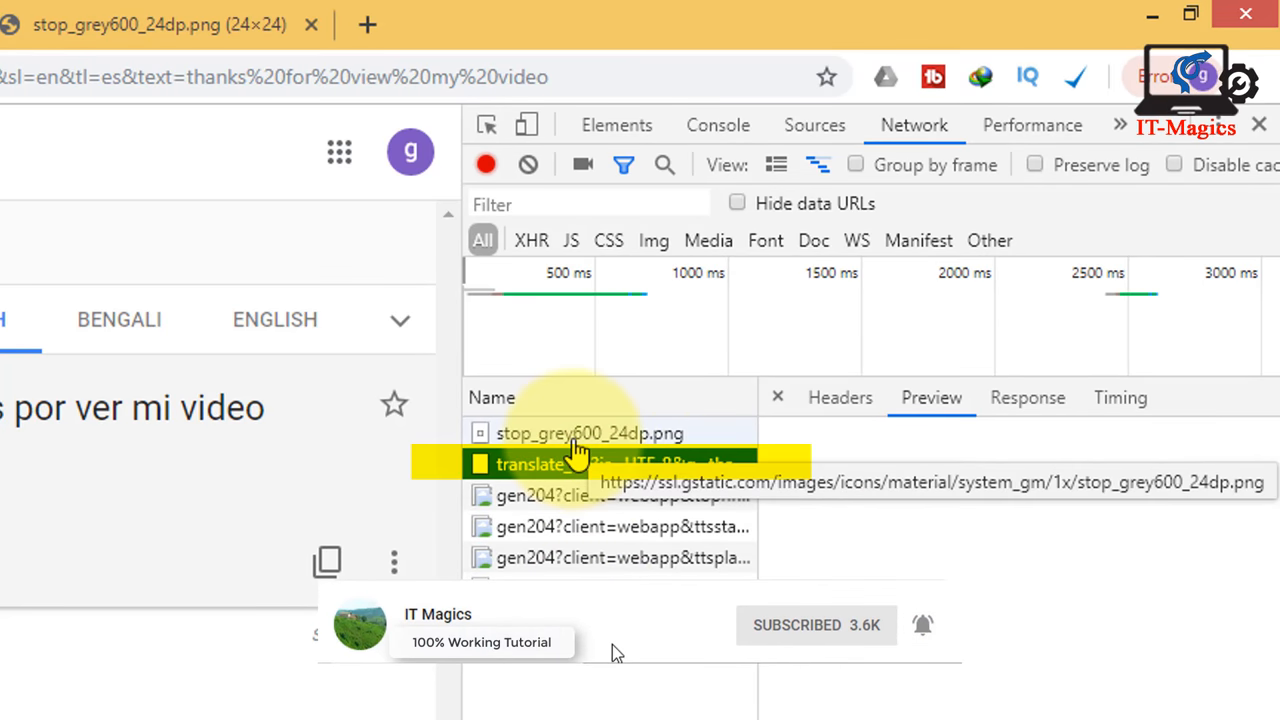
pyautogui.click(588, 432)
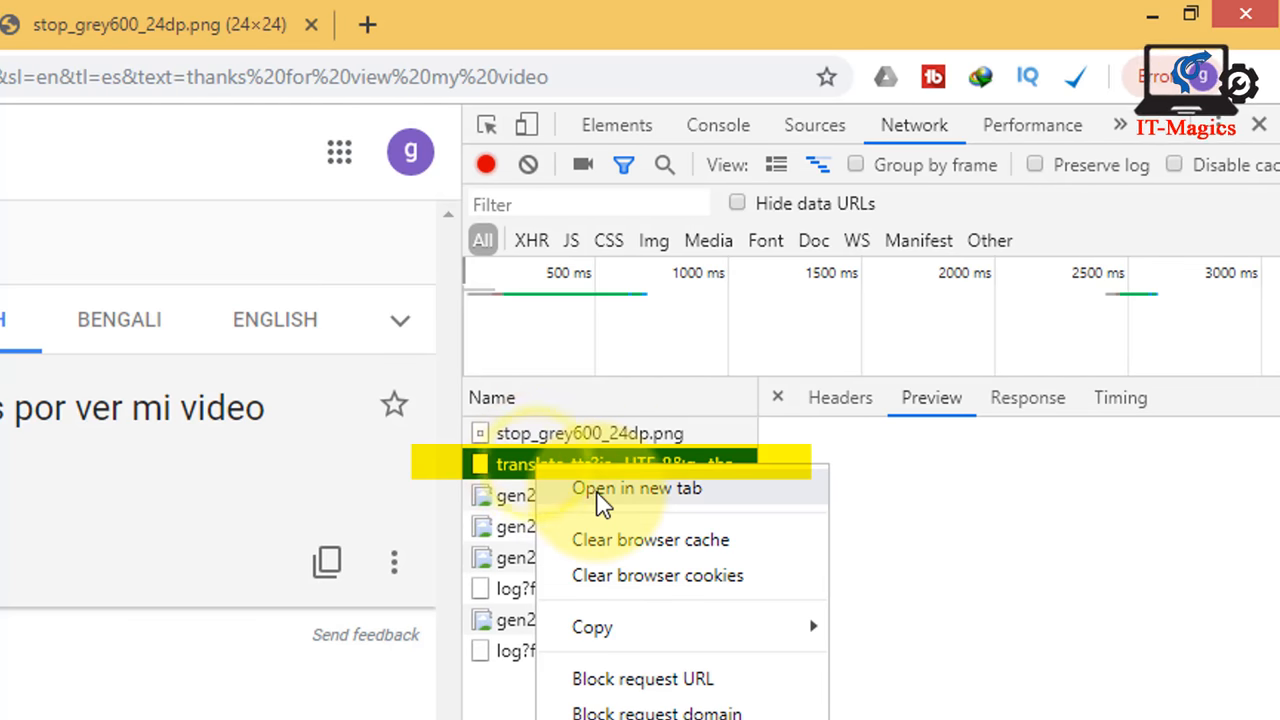
pyautogui.click(637, 488)
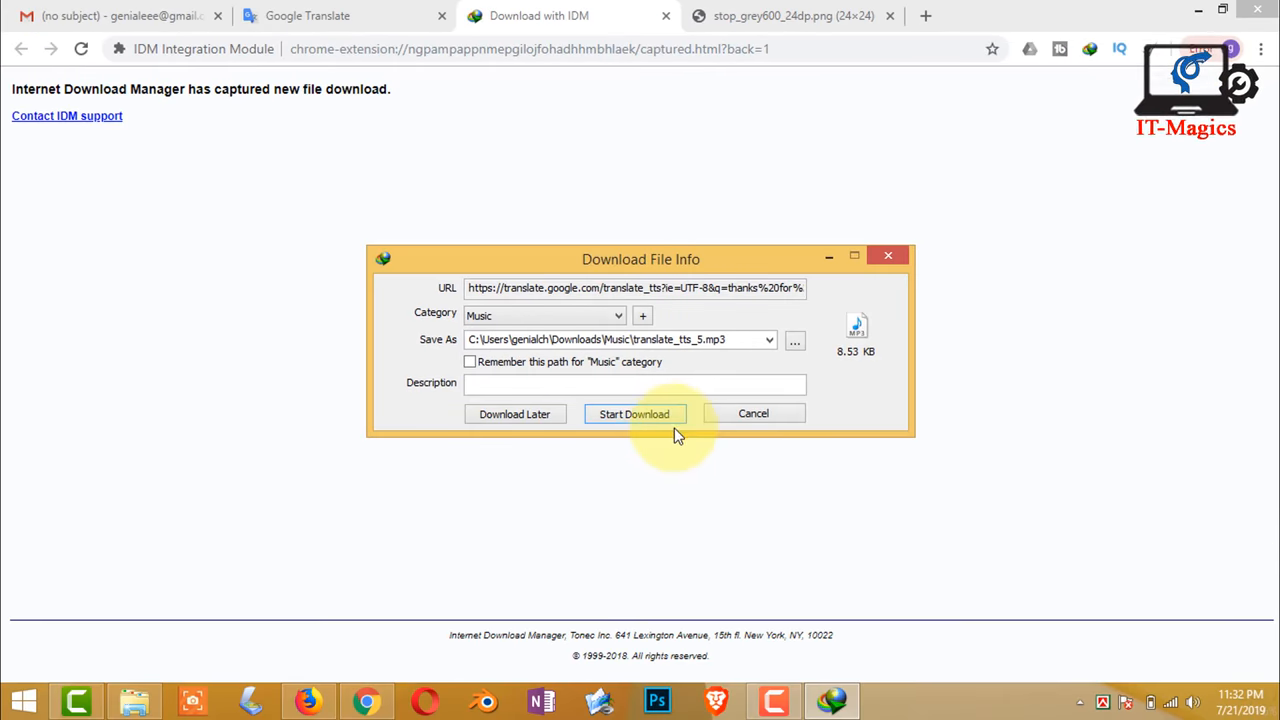
pyautogui.moveTo(634, 414)
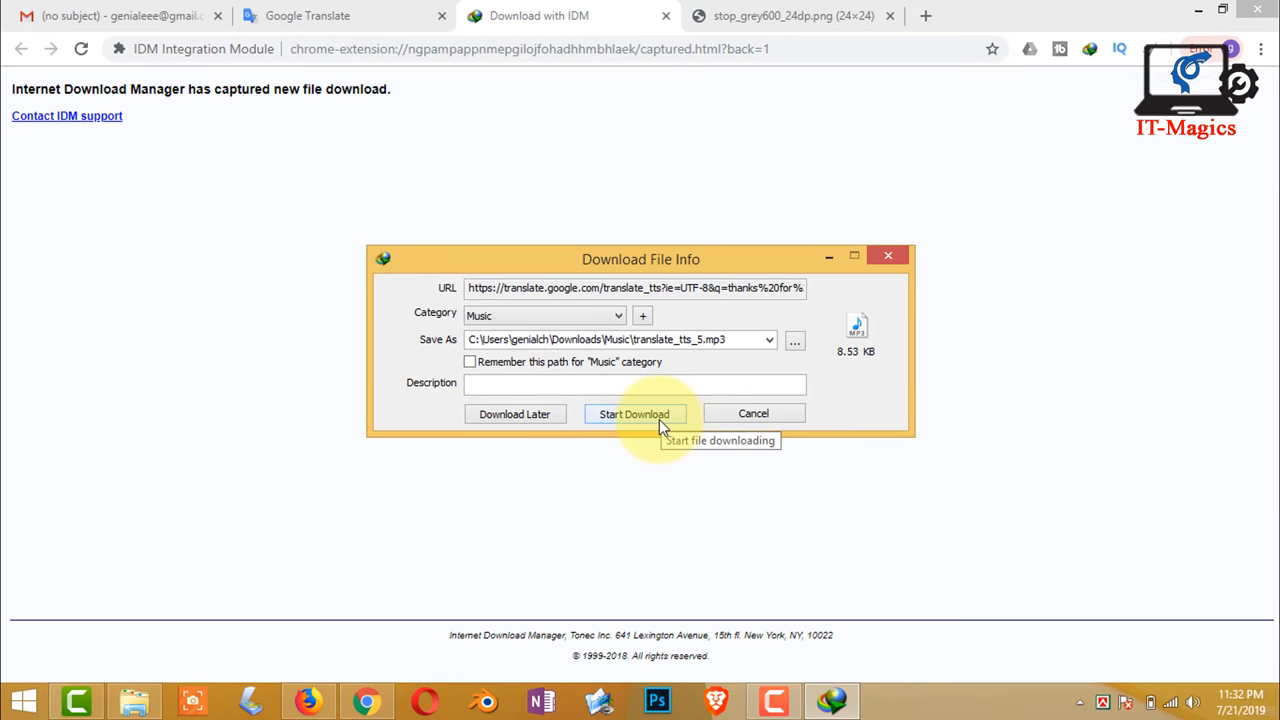
# Step: Download translate_tts_5.mp3 with IDM, then open and play it from Music
pyautogui.click(634, 413)
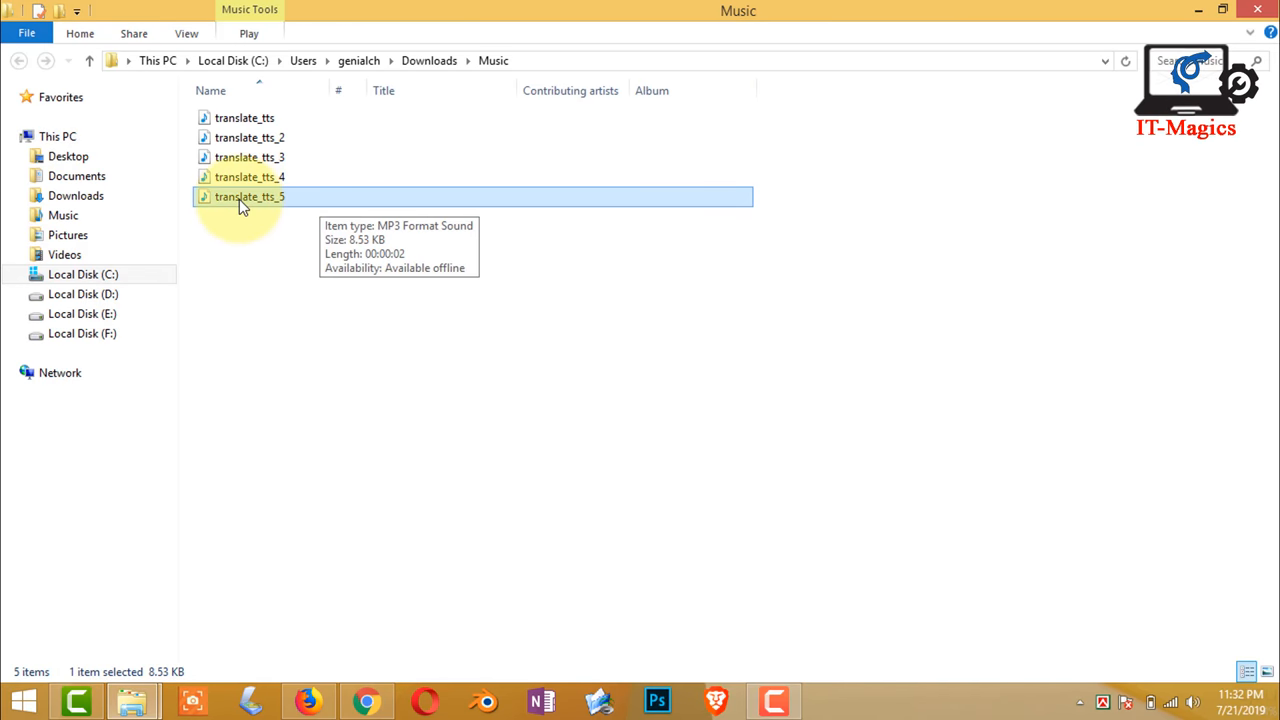
pyautogui.doubleClick(249, 196)
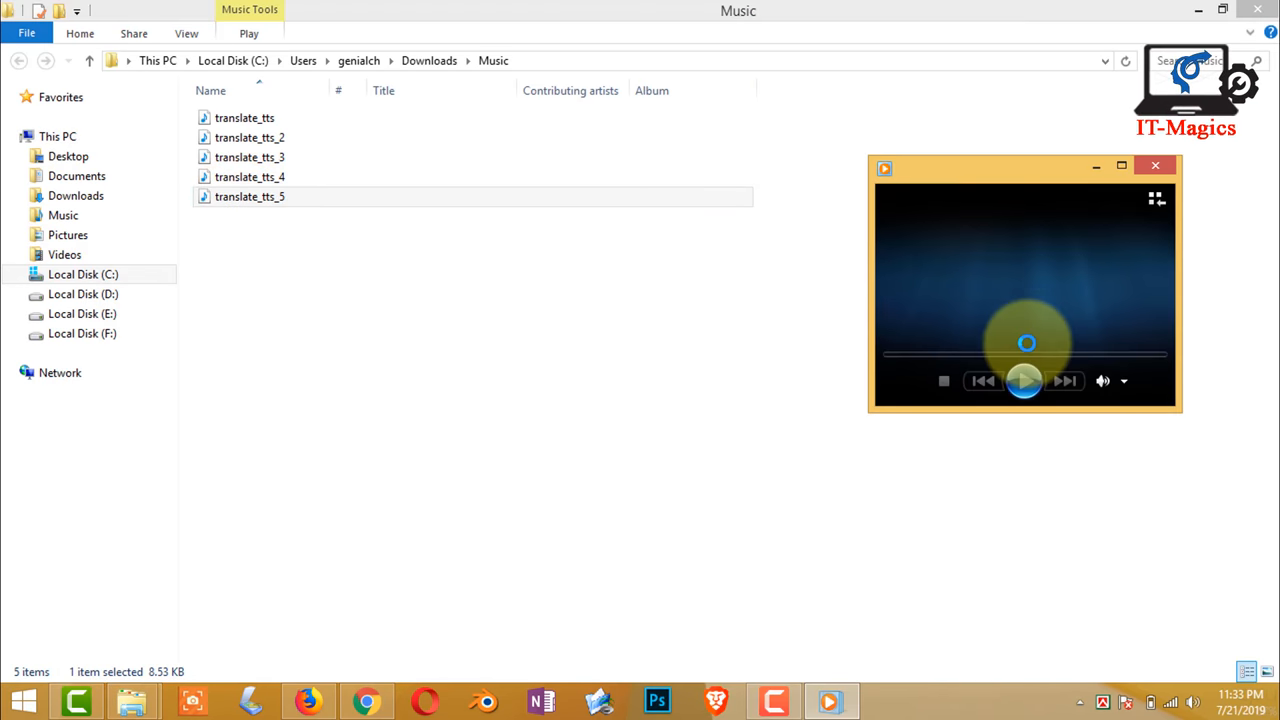
pyautogui.click(1024, 381)
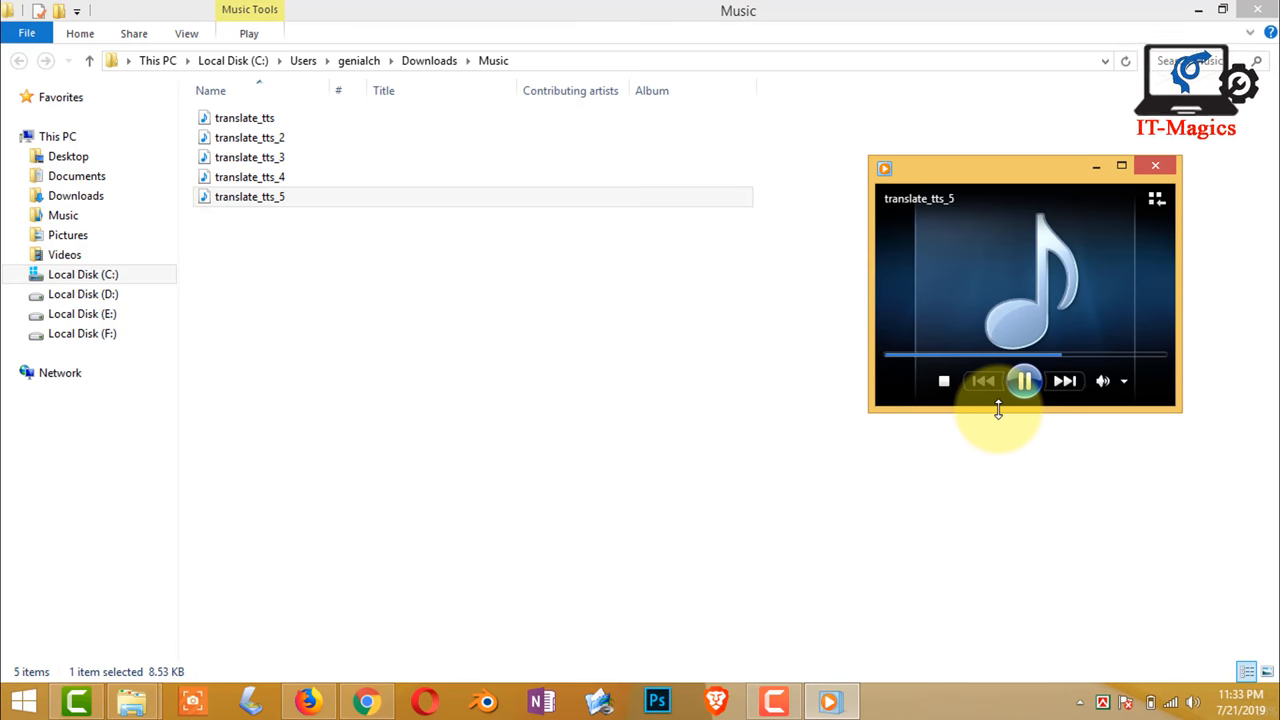